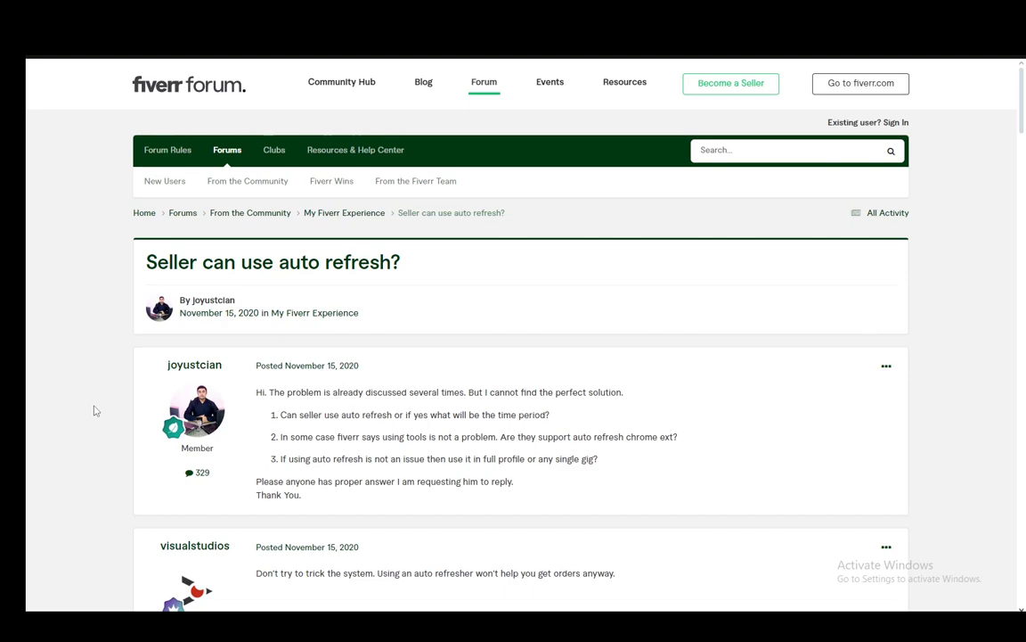
{"action": "scroll", "scroll_direction": "down", "scroll_amount": 3}
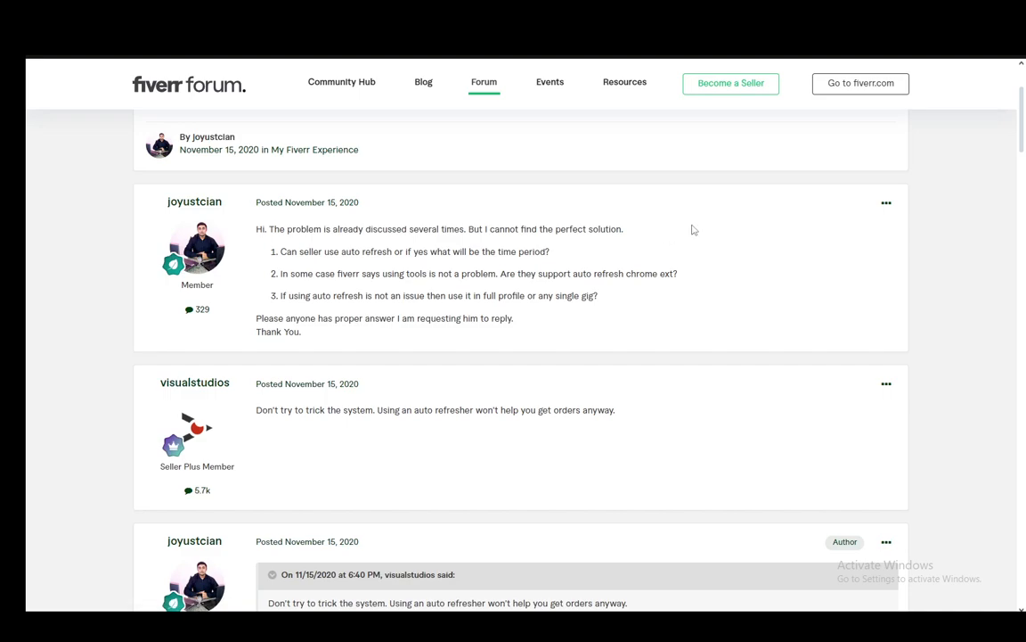
{"action": "scroll", "scroll_direction": "down", "scroll_amount": 3}
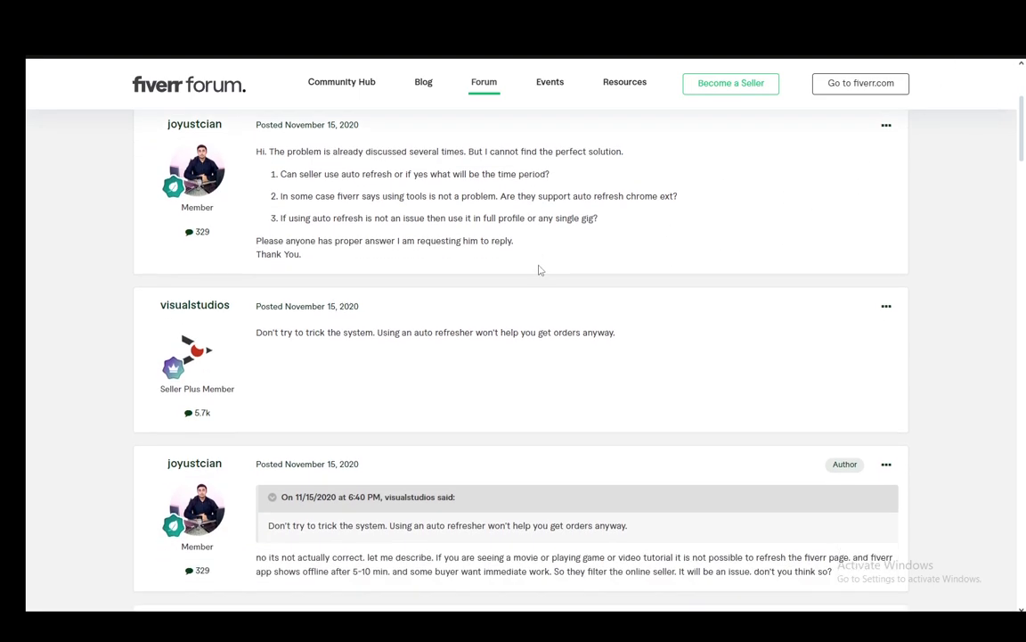
{"action": "scroll", "scroll_direction": "down", "scroll_amount": 3}
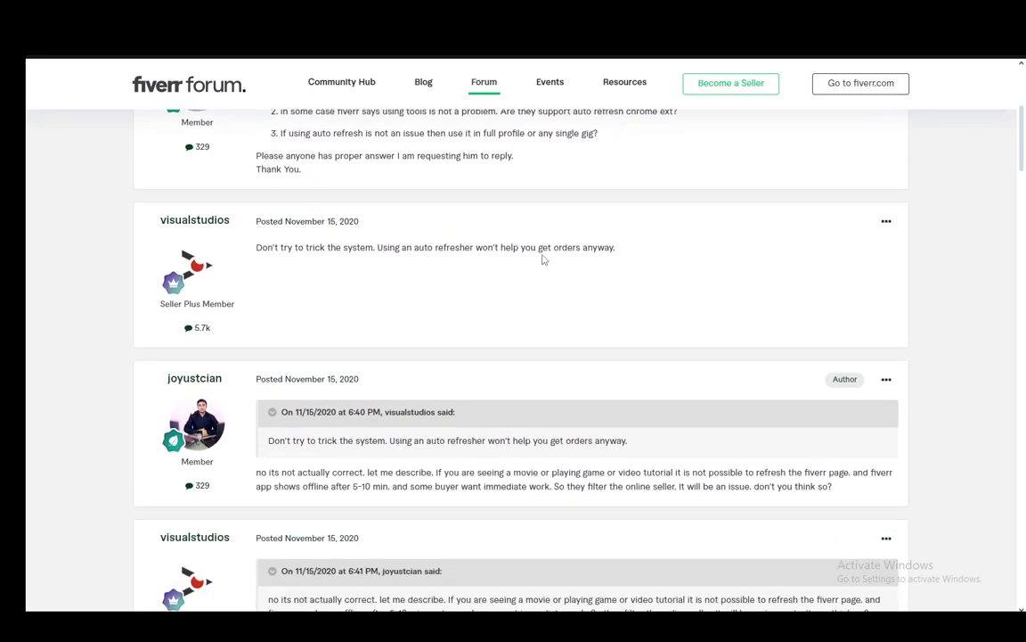
{"action": "scroll", "scroll_direction": "down", "scroll_amount": 3}
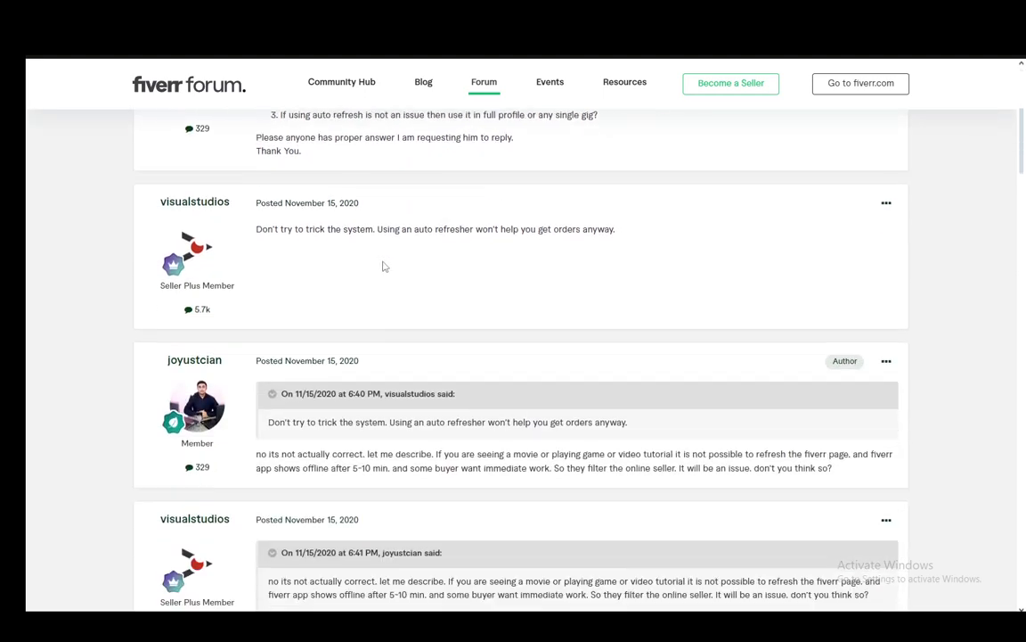
{"action": "scroll", "scroll_direction": "down", "scroll_amount": 3}
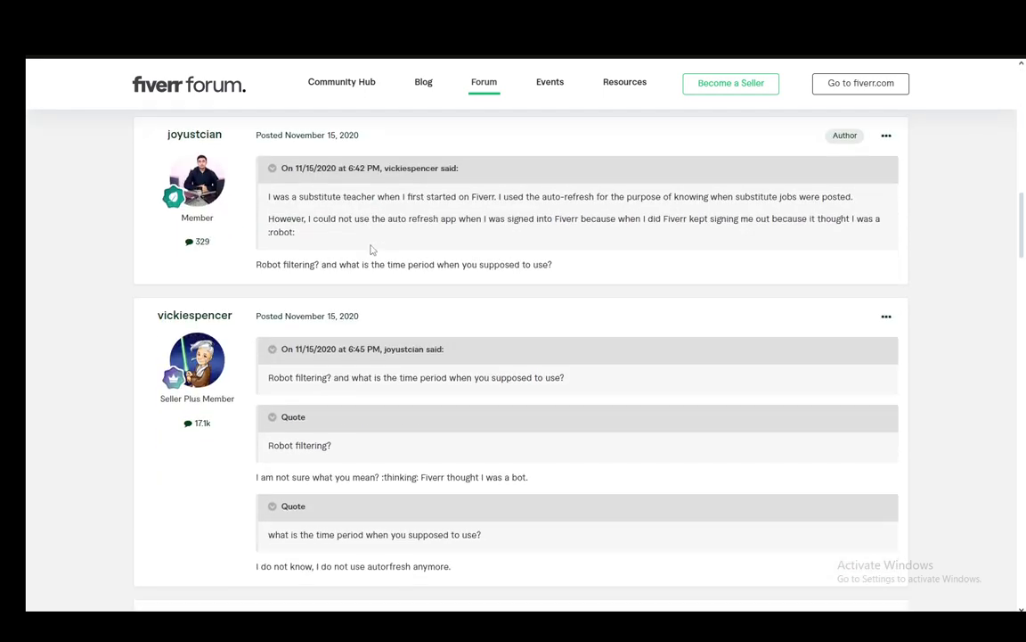
{"action": "scroll", "scroll_direction": "down", "scroll_amount": 3}
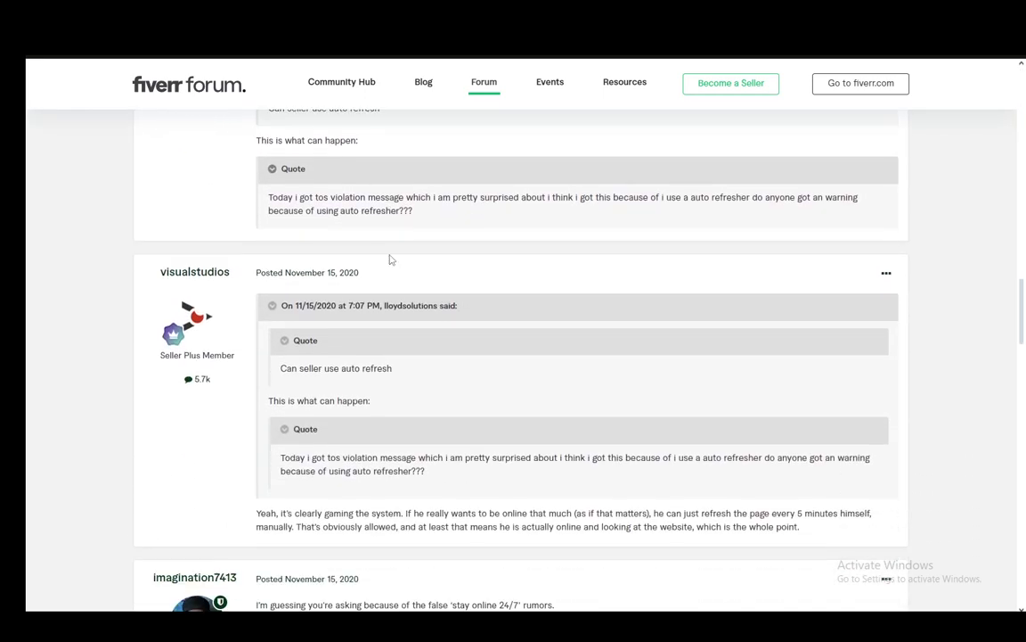
{"action": "scroll", "scroll_direction": "down", "scroll_amount": 3}
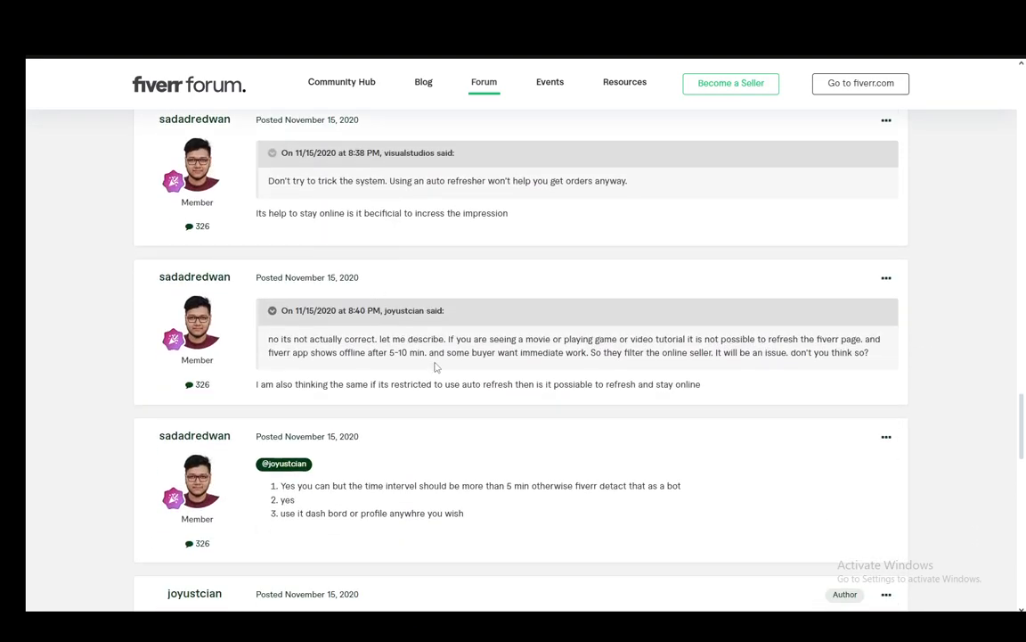
{"action": "mouse_move", "coordinate": [674, 372]}
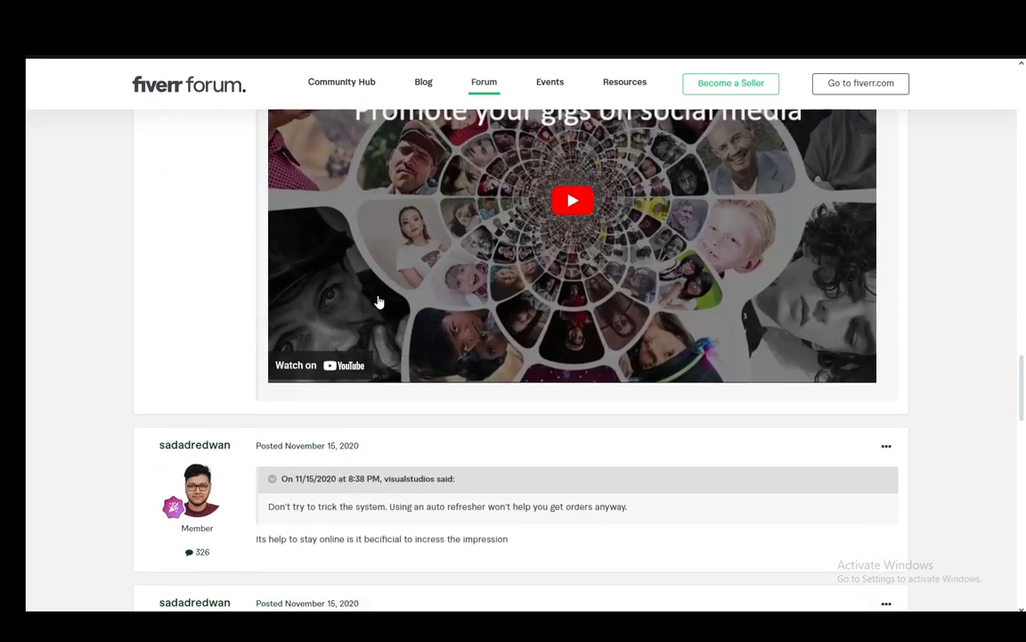
{"action": "scroll", "scroll_direction": "down", "scroll_amount": 3}
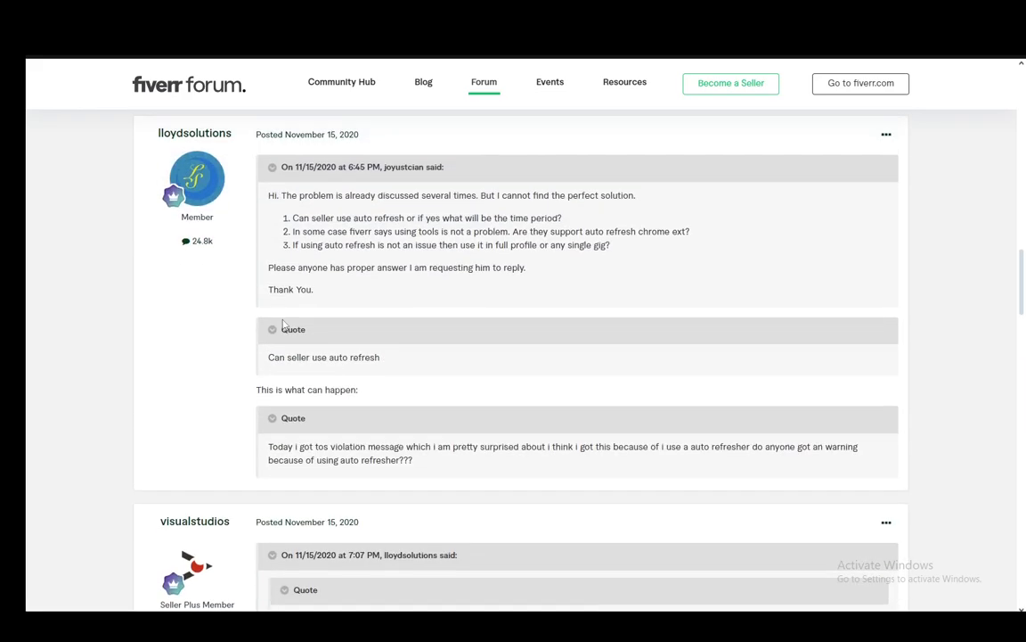
{"action": "scroll", "scroll_direction": "down", "scroll_amount": 3}
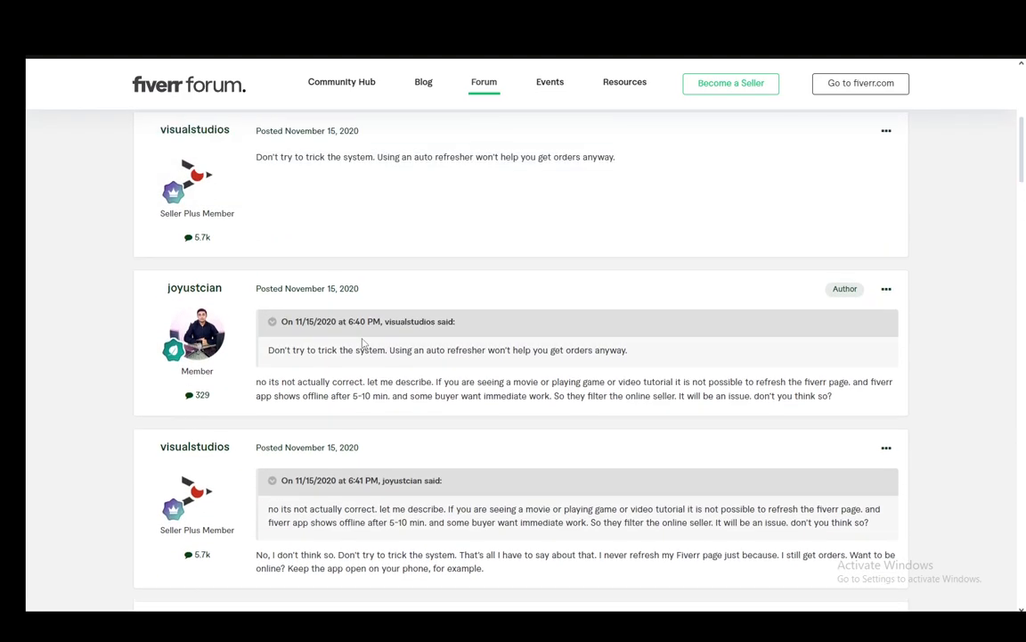
{"action": "scroll", "scroll_direction": "down", "scroll_amount": 3}
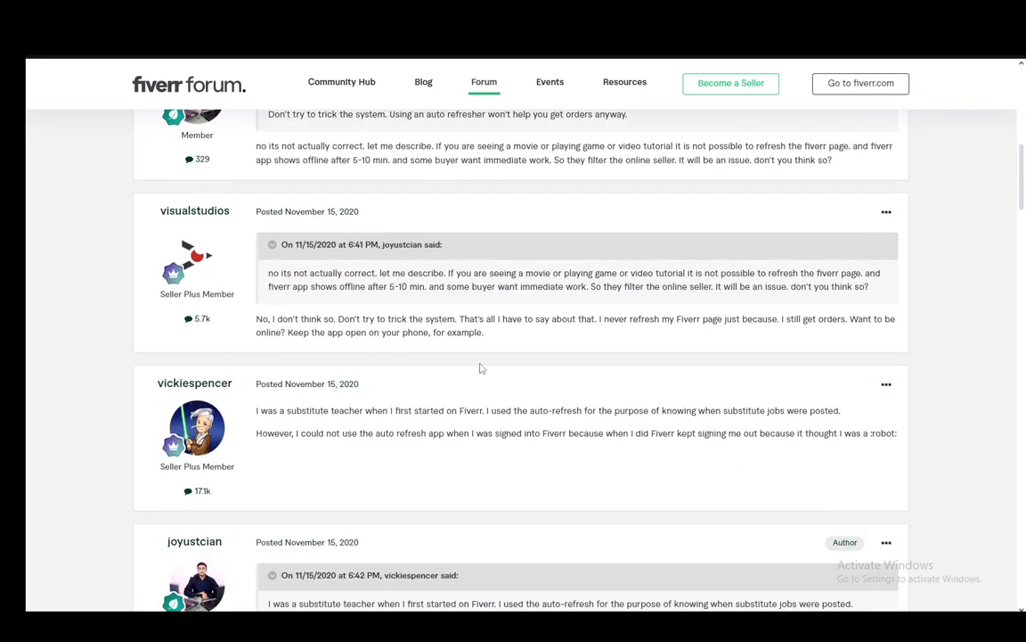